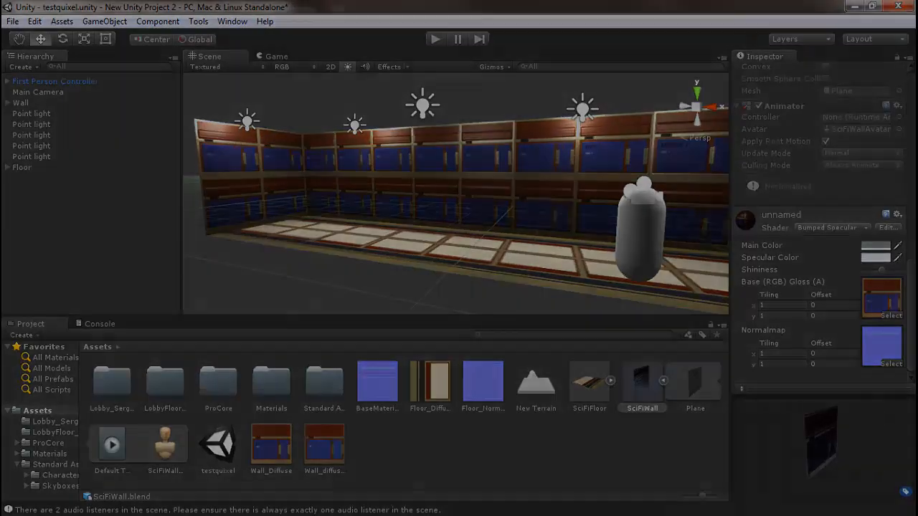
- Switch from the Unity wall-panel scene to the Photoshop normal-map document
{"action": "key", "text": "alt+tab"}
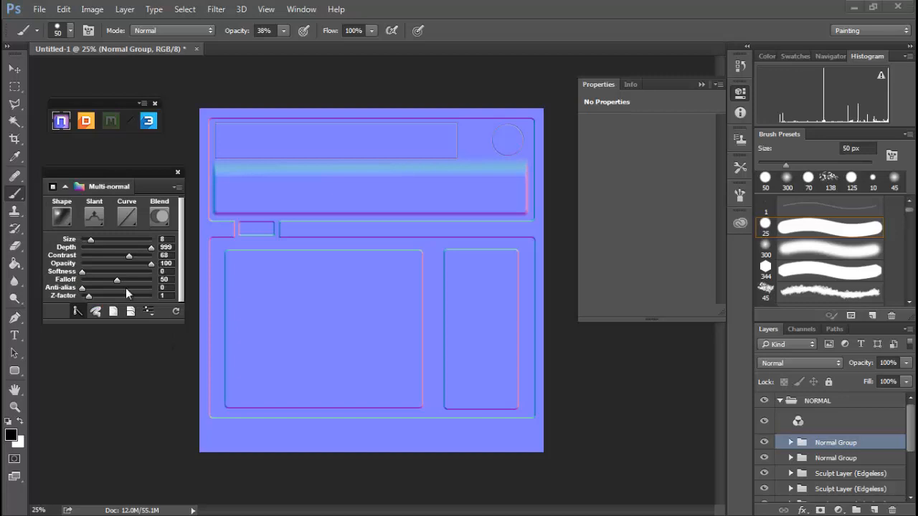
{"action": "mouse_move", "coordinate": [137, 280]}
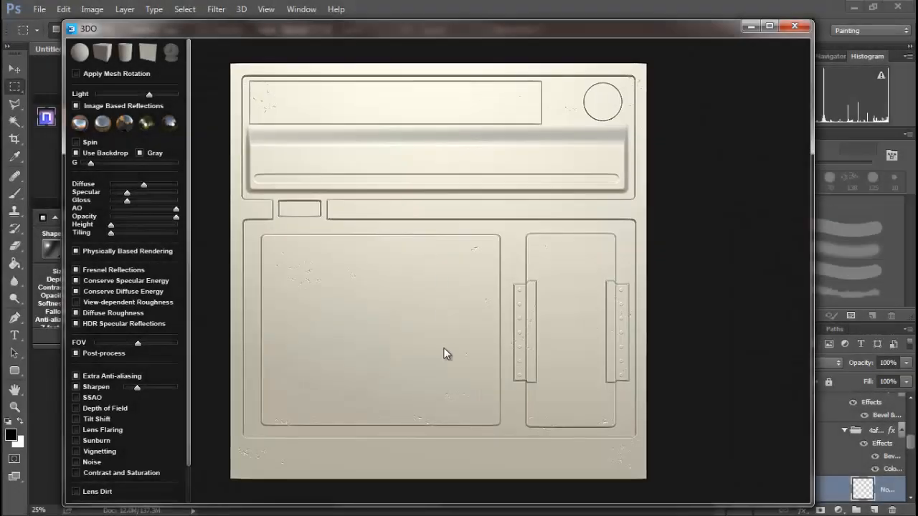
- Orbit the wall panel preview to inspect its raised frames and recesses from several angles
{"action": "left_click_drag", "start_coordinate": [445, 355], "coordinate": [421, 318]}
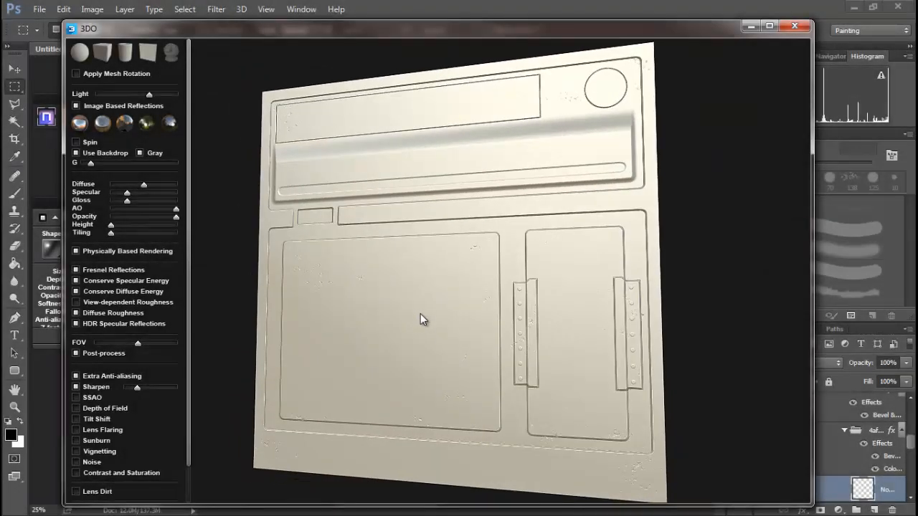
{"action": "left_click_drag", "start_coordinate": [423, 318], "coordinate": [423, 274]}
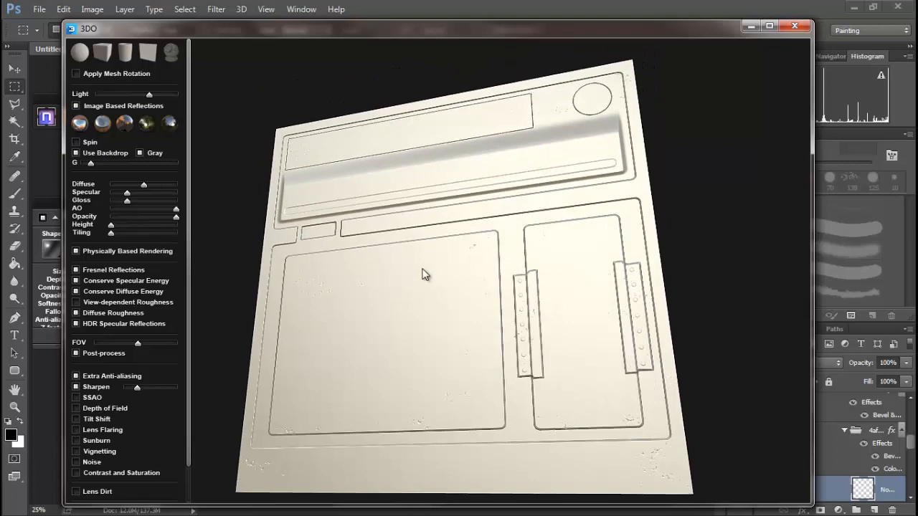
{"action": "left_click_drag", "start_coordinate": [425, 276], "coordinate": [431, 323]}
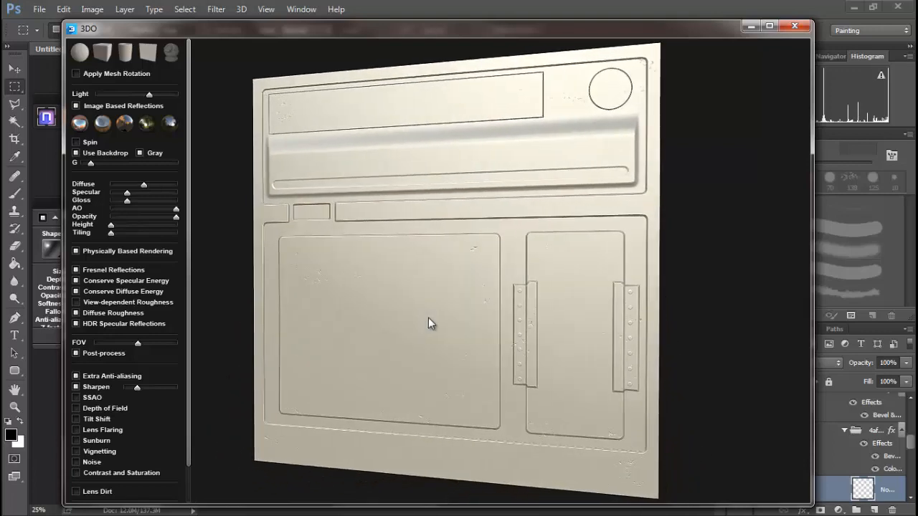